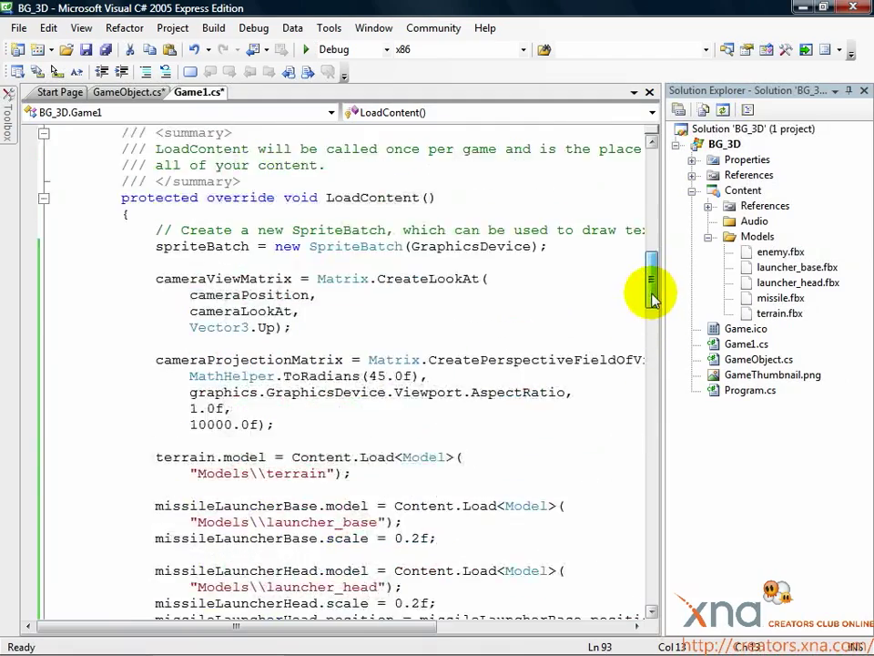
Declare a 'GamePadState previousState;' field below the missiles array
scroll("up", 3)
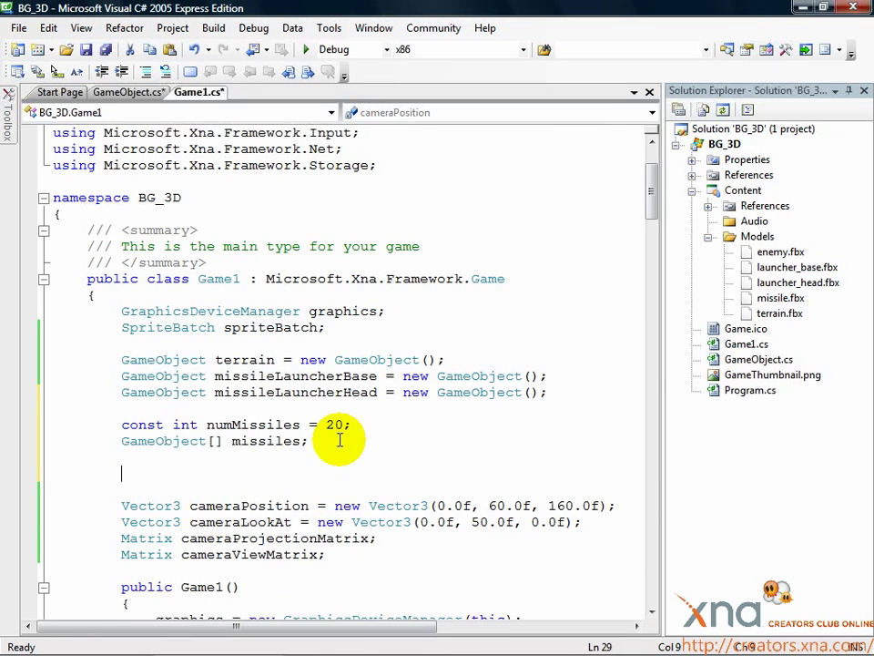
type("GamePadState")
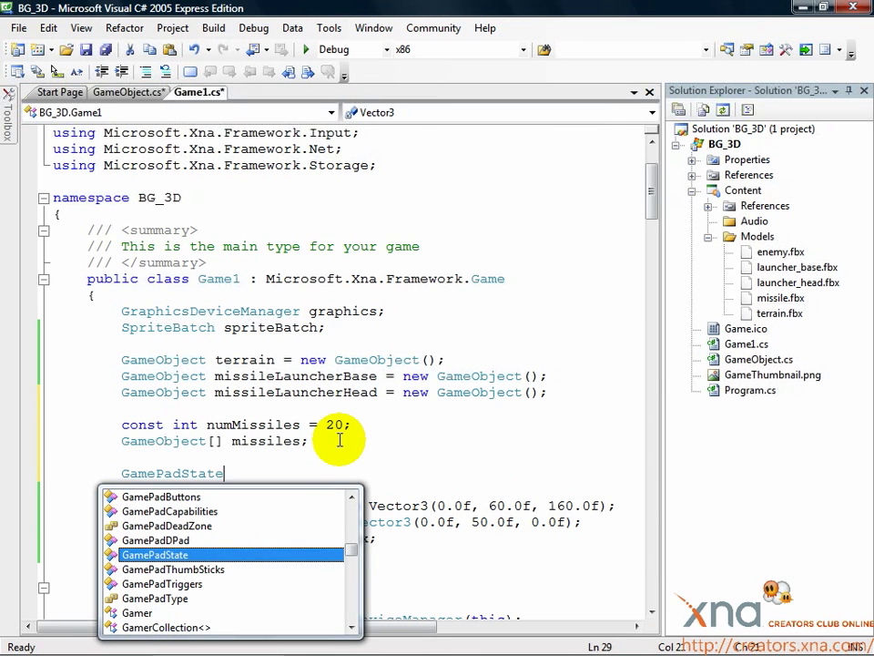
type("previ")
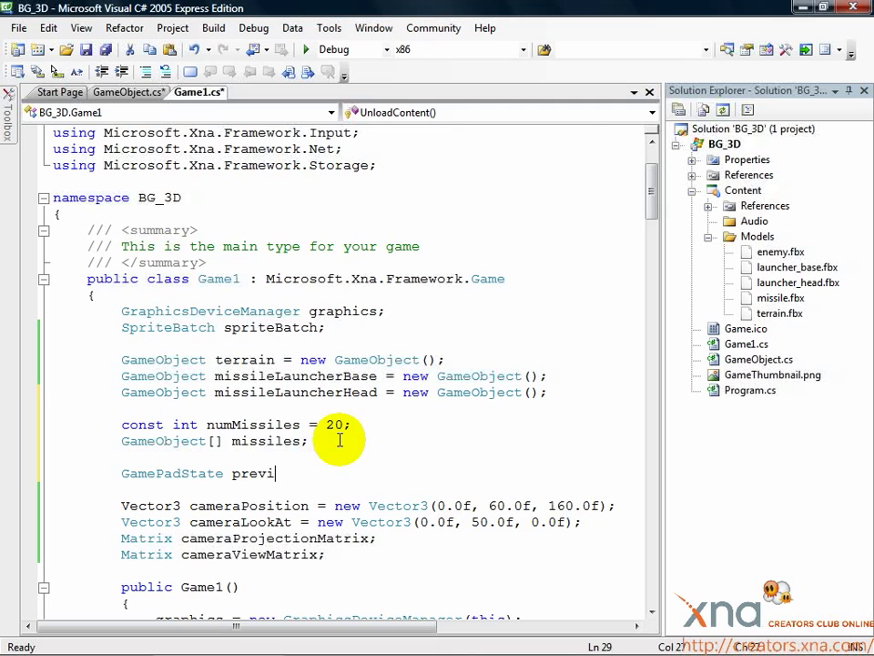
type("ousState;")
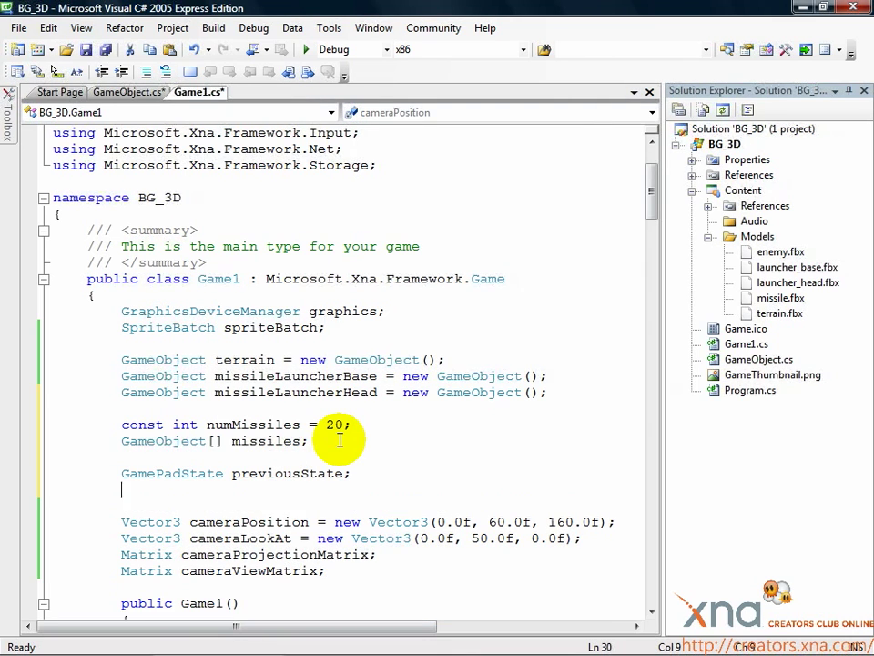
Add a 'KeyboardState previousKeyboardState;' field wrapped in #if !XBOX and #endif
type("#if !")
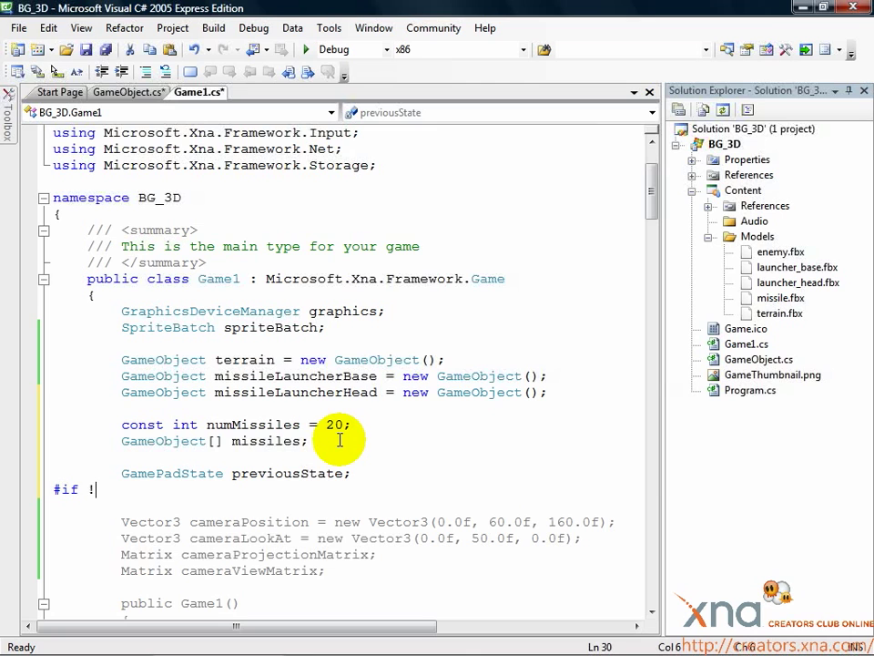
type("XBOX")
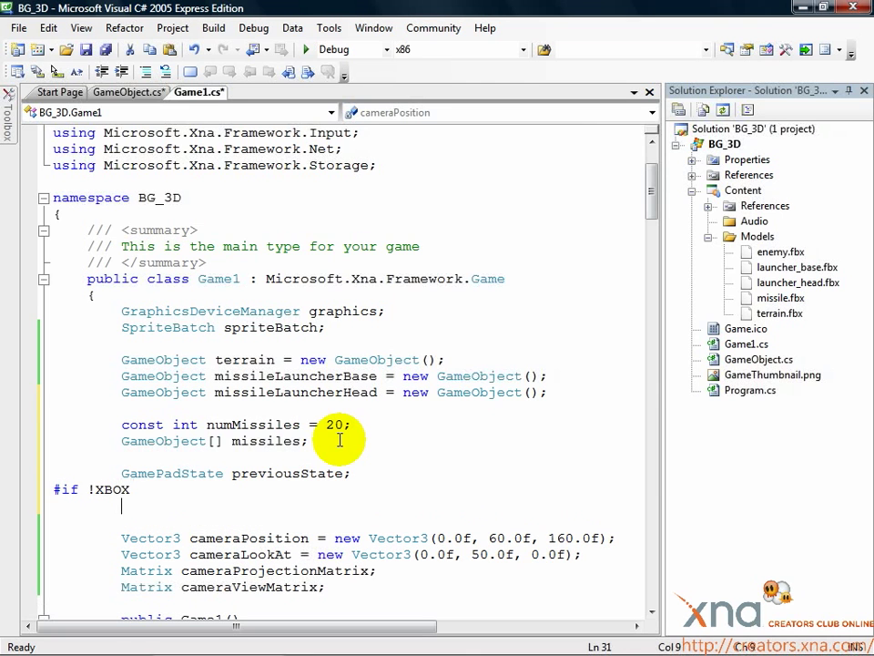
type("KeyboardState previ")
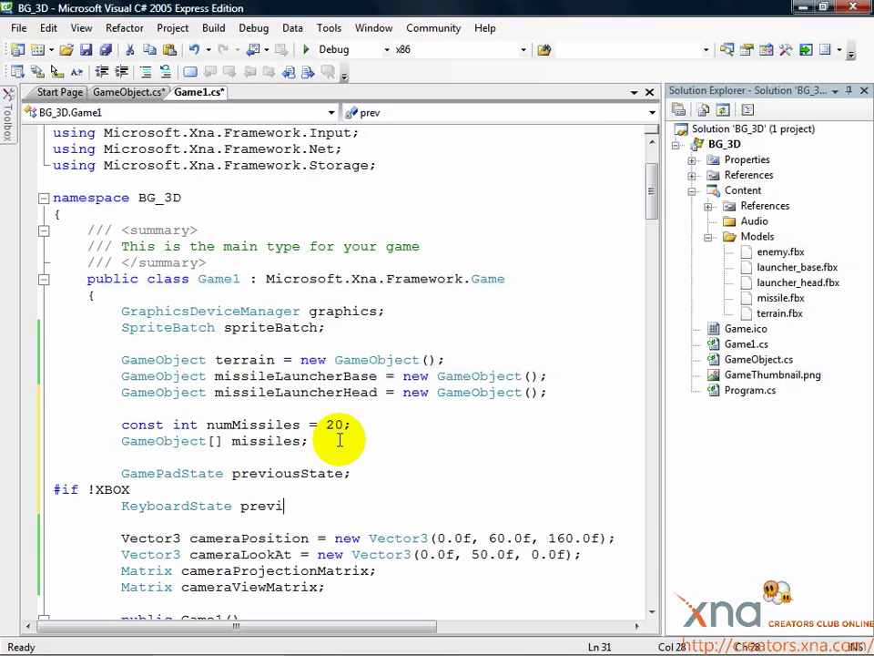
type("ousKeyboardState;")
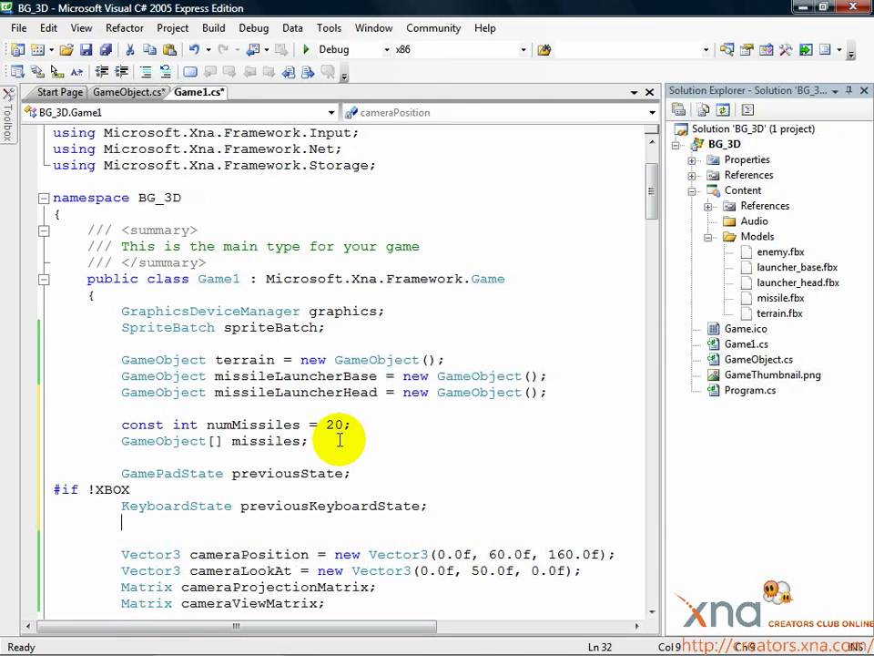
type("#endif")
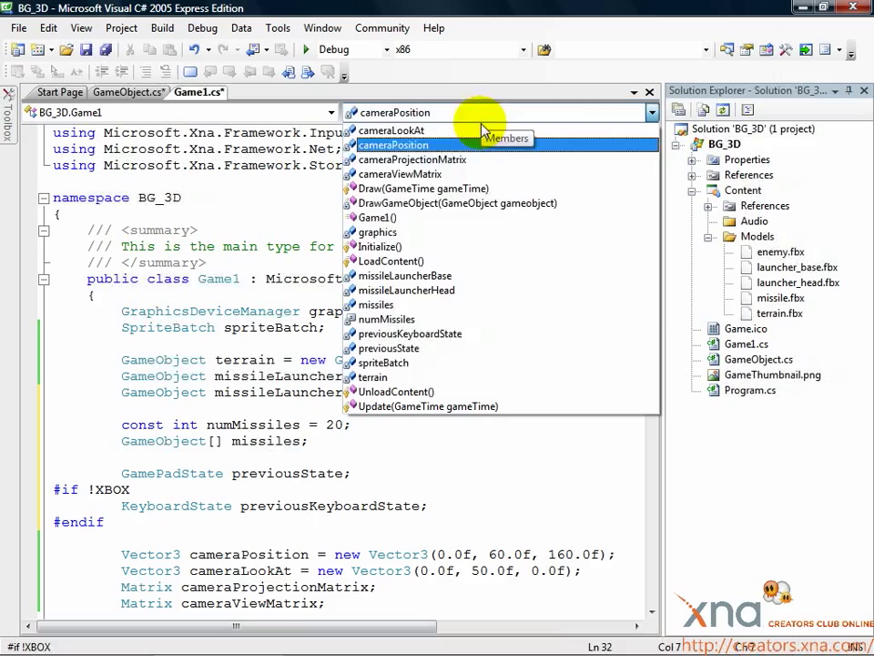
Place the cursor in Update just after the launcher rotation.X Clamp statement
left_click(428, 407)
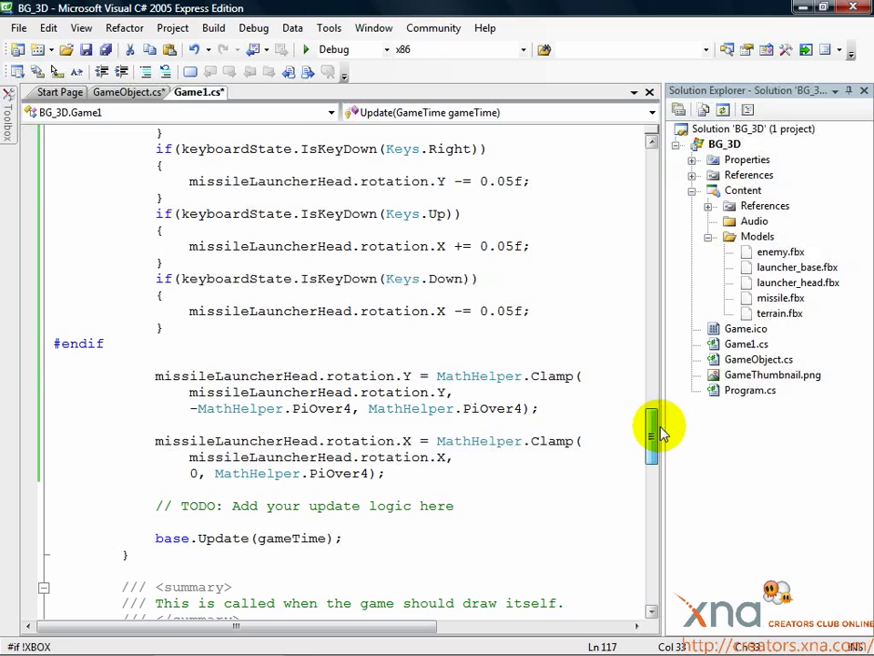
left_click(446, 457)
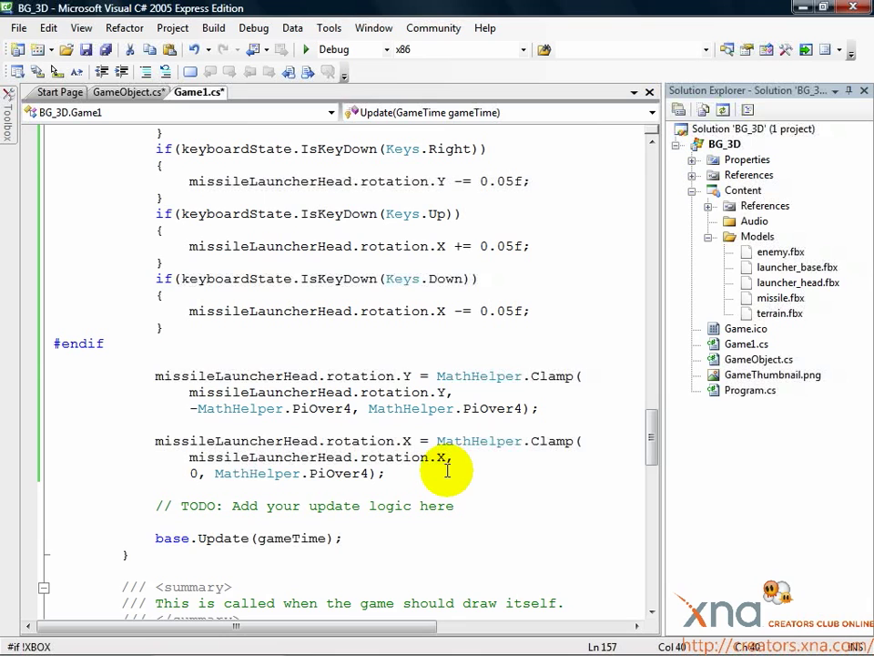
Add an if calling FireMissile() when A is pressed and previousState.Buttons.A was Released
type("if (")
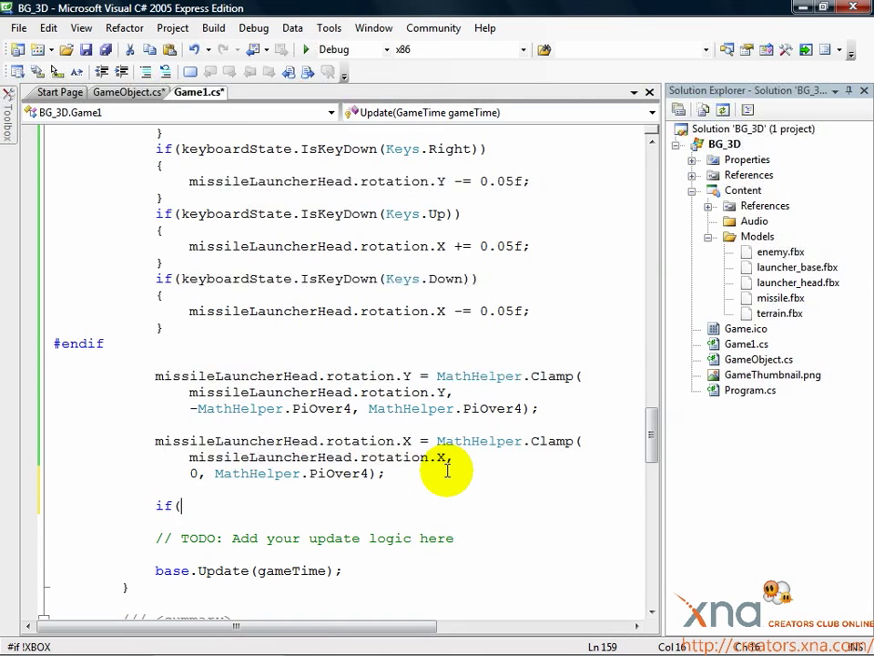
type("gamePadState.Buttons.A == ButtonState.Pressed")
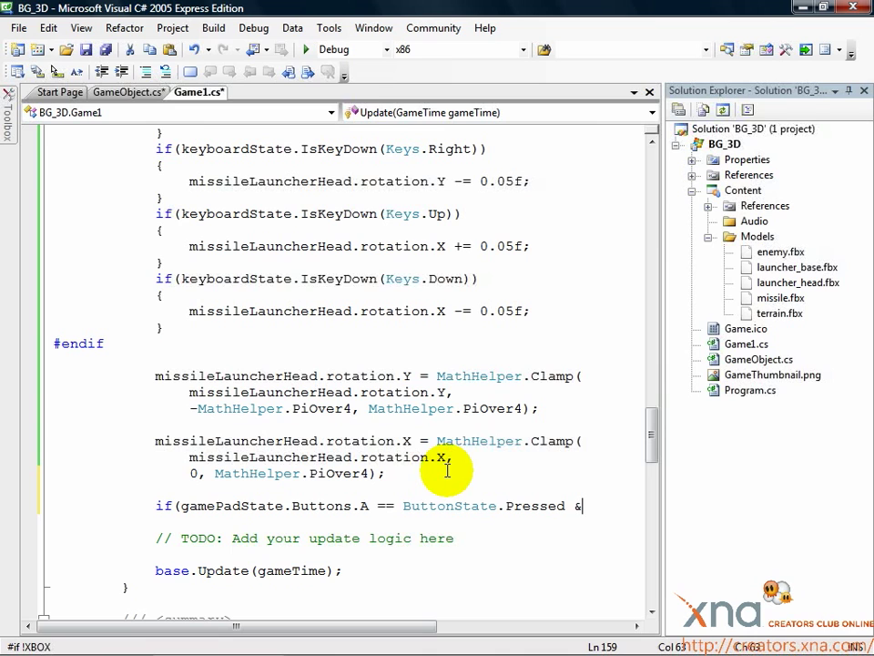
type("&")
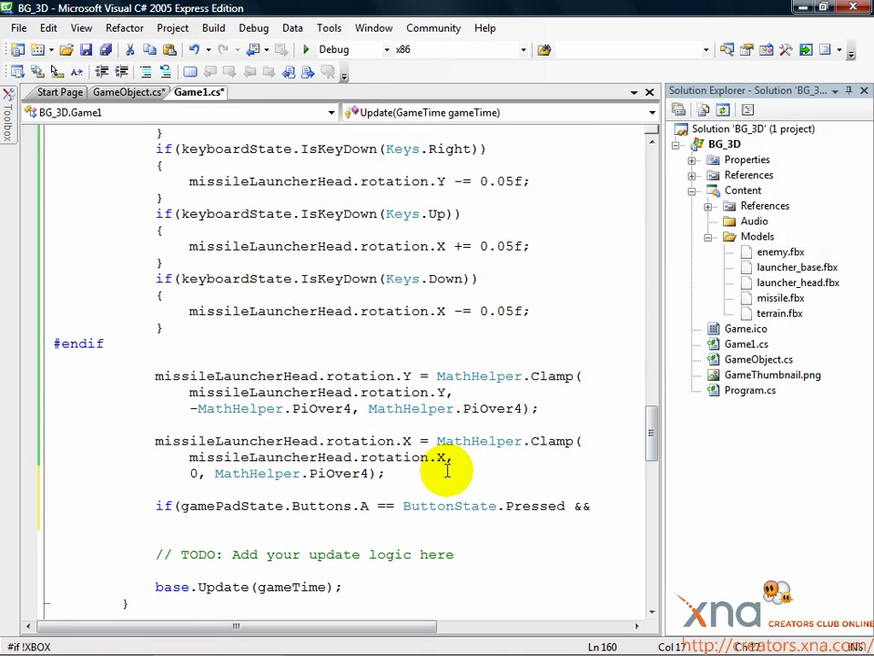
type("previousState")
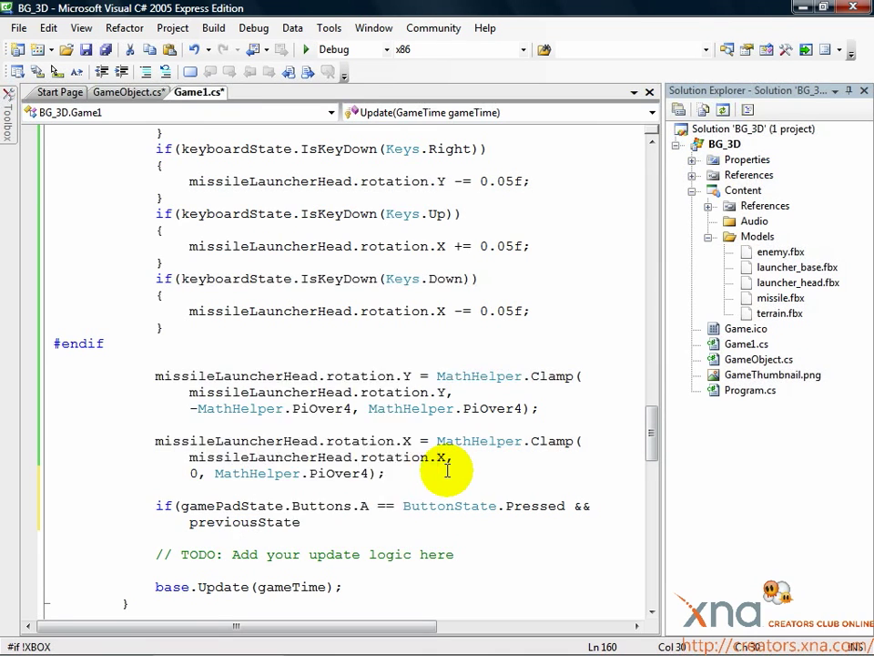
type(".Buttons.A == ButtonState")
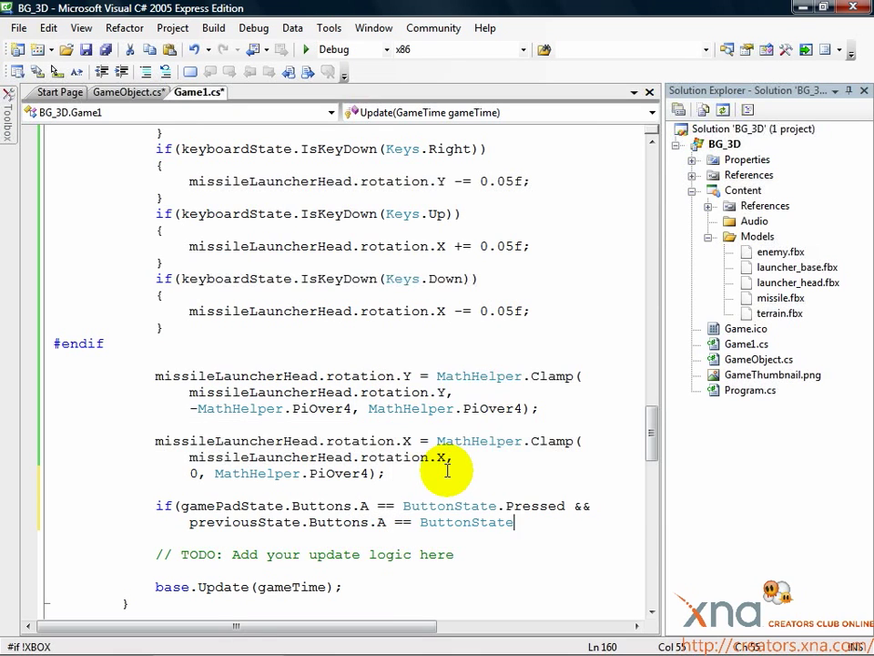
type(".Released)")
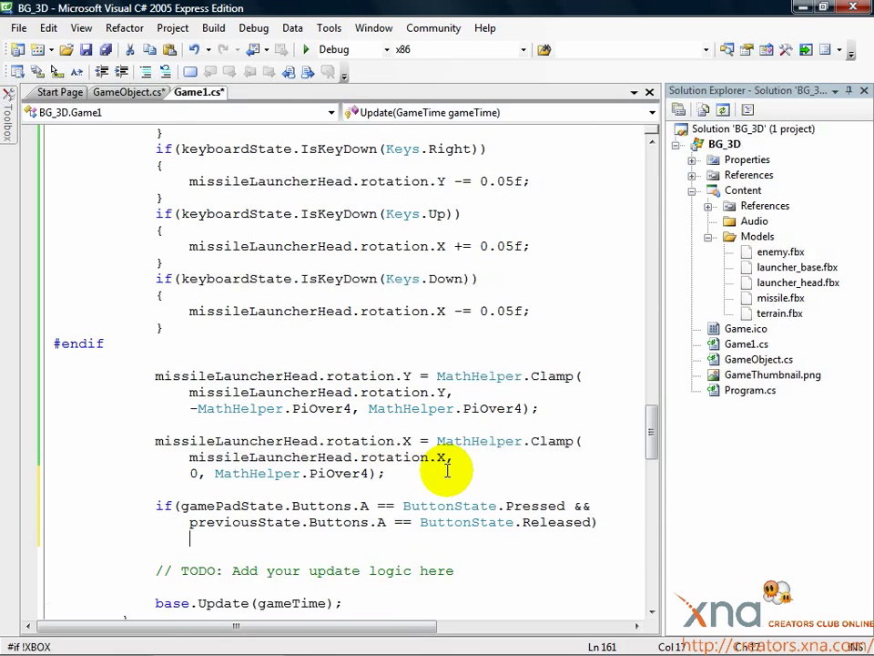
type("FireMissile();")
type("}")
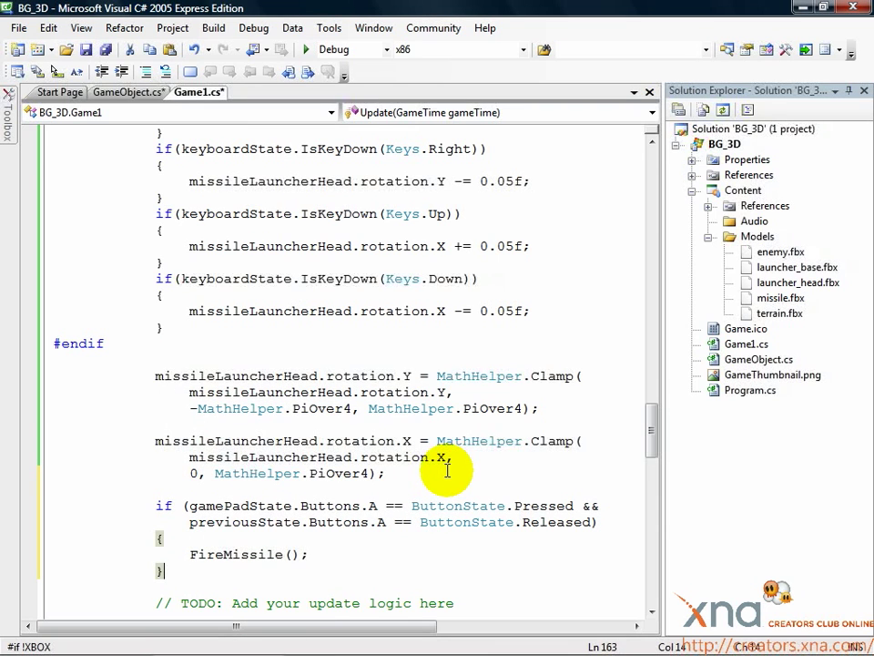
Highlight the &&, previousState, Released and FireMissile parts of the A-button condition
double_click(241, 505)
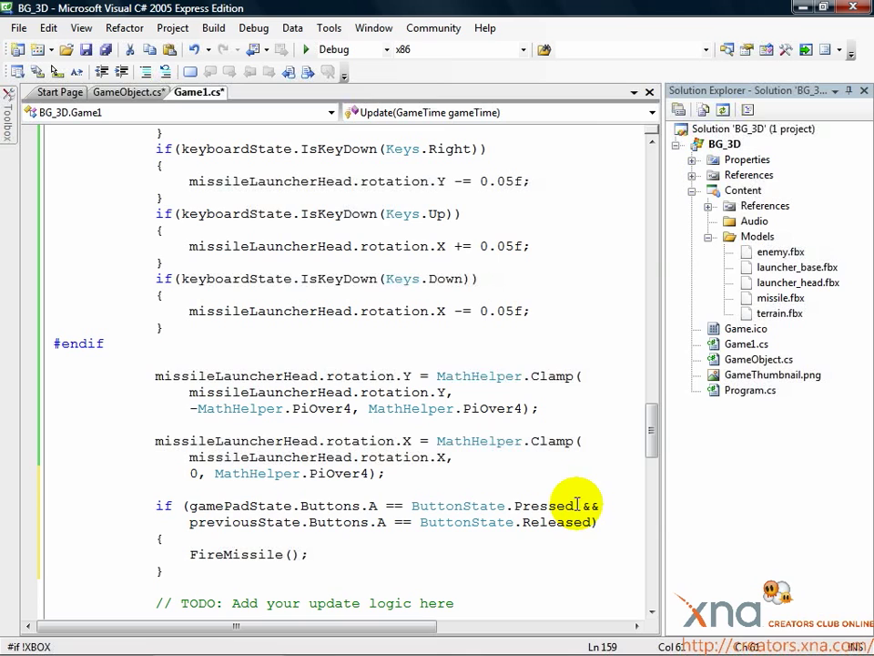
double_click(590, 506)
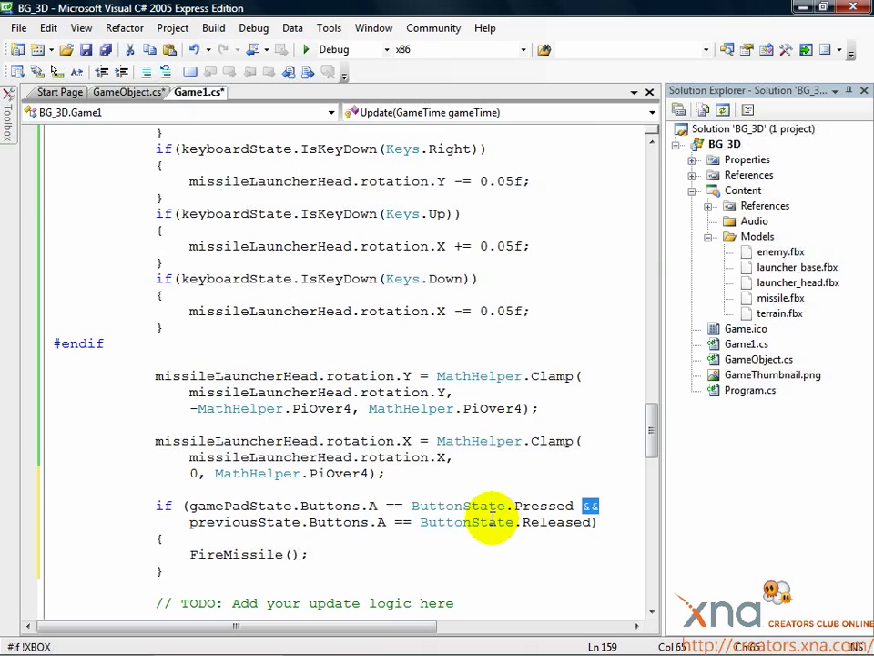
double_click(244, 522)
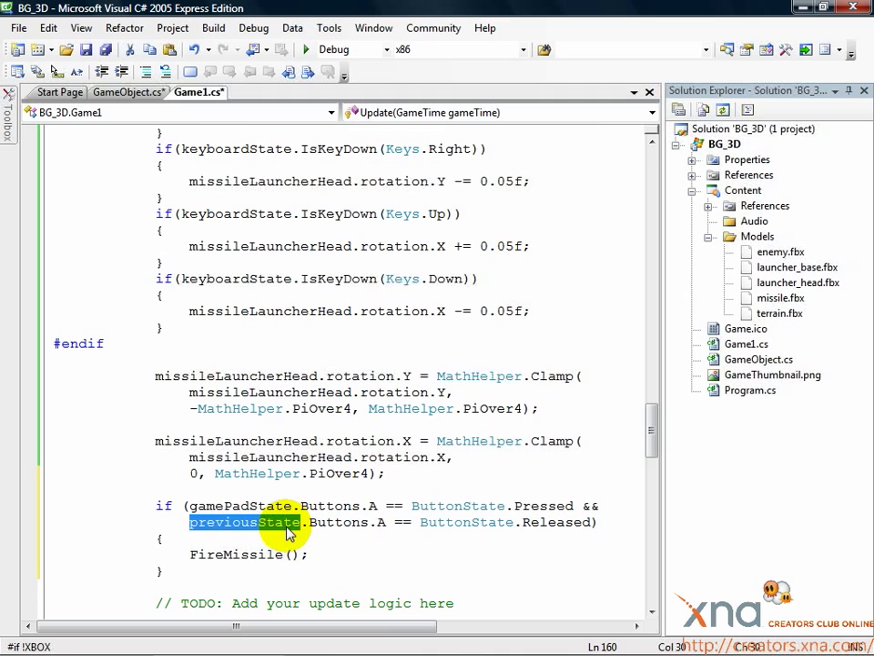
mouse_move(546, 521)
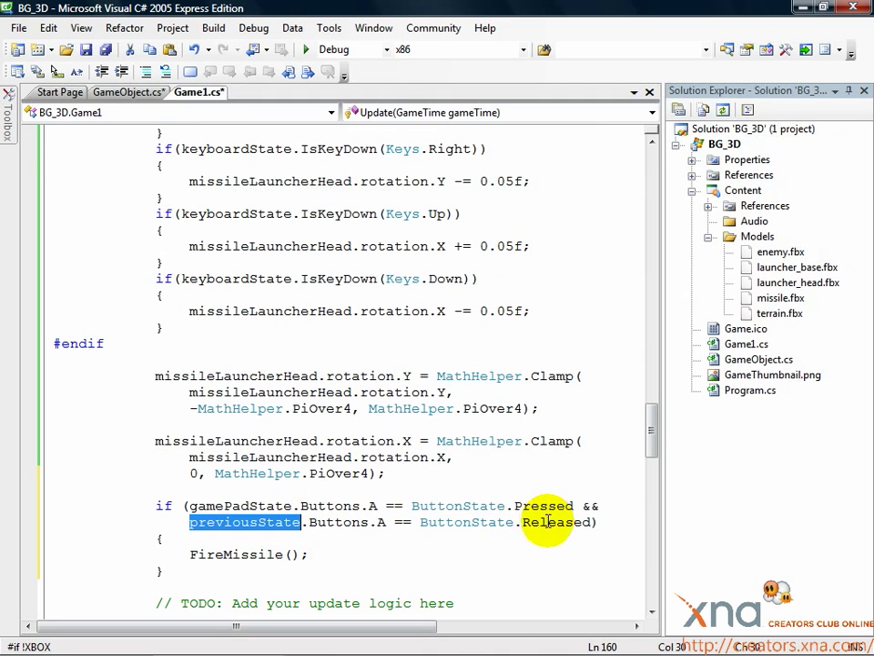
double_click(554, 521)
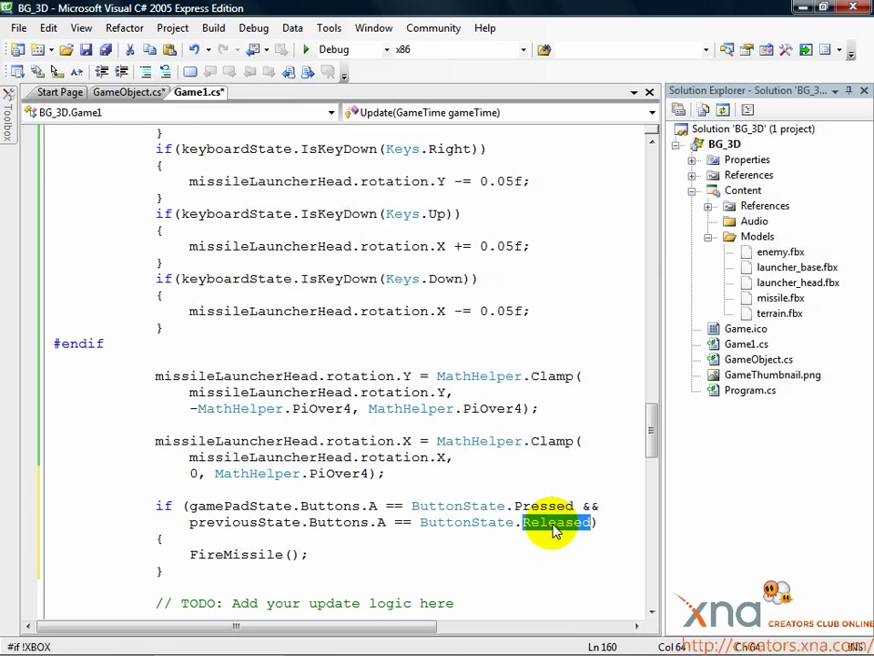
double_click(228, 555)
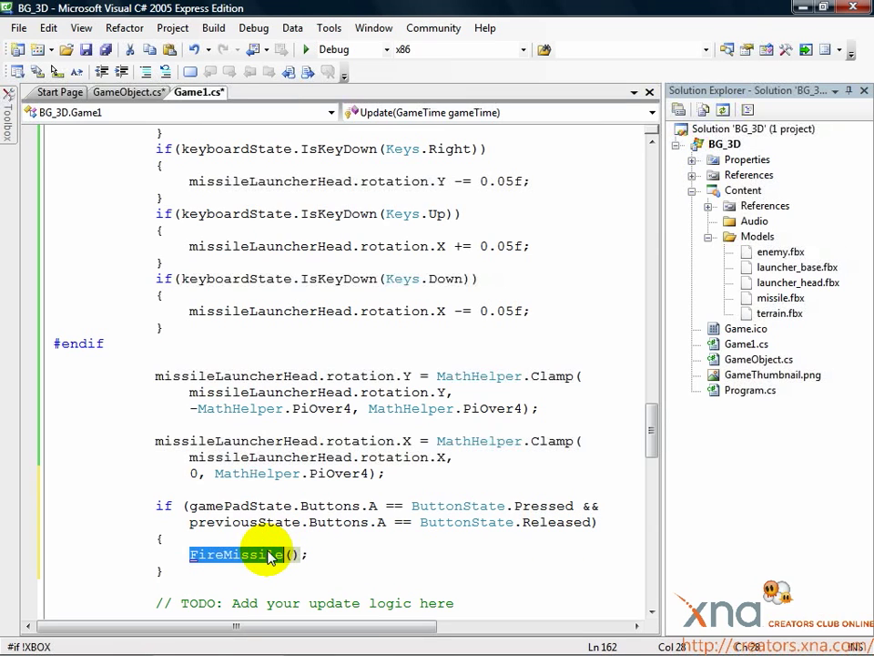
mouse_move(377, 565)
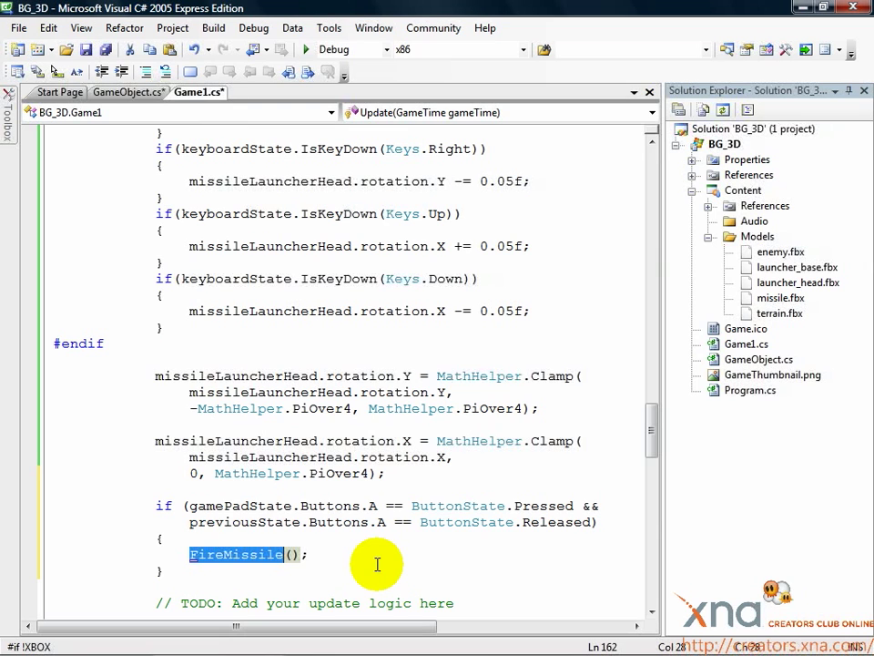
mouse_move(381, 522)
type("#if")
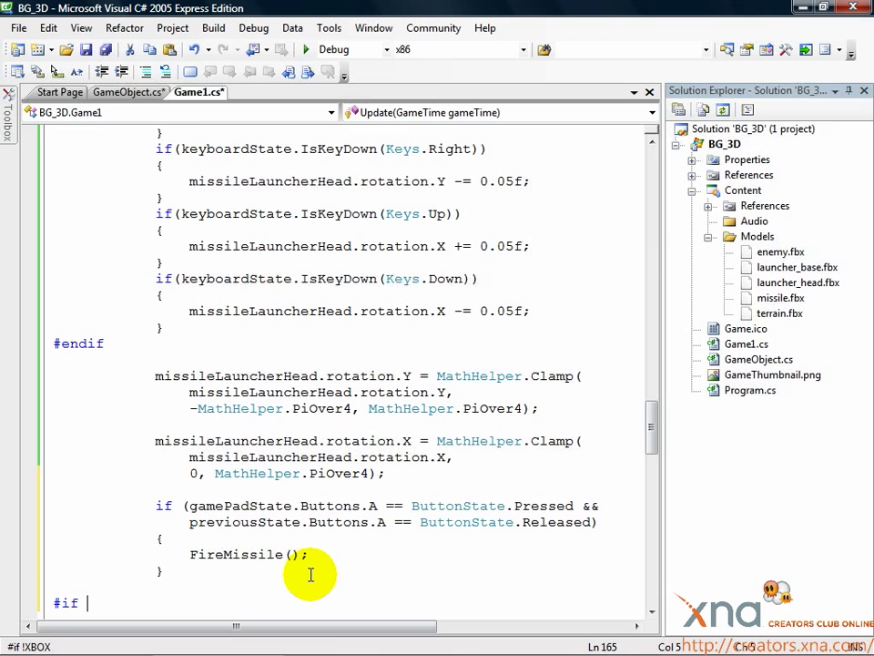
Under #if !XBOX, call FireMissile() when Space is down and previousKeyboardState had it up
type("!XBOX")
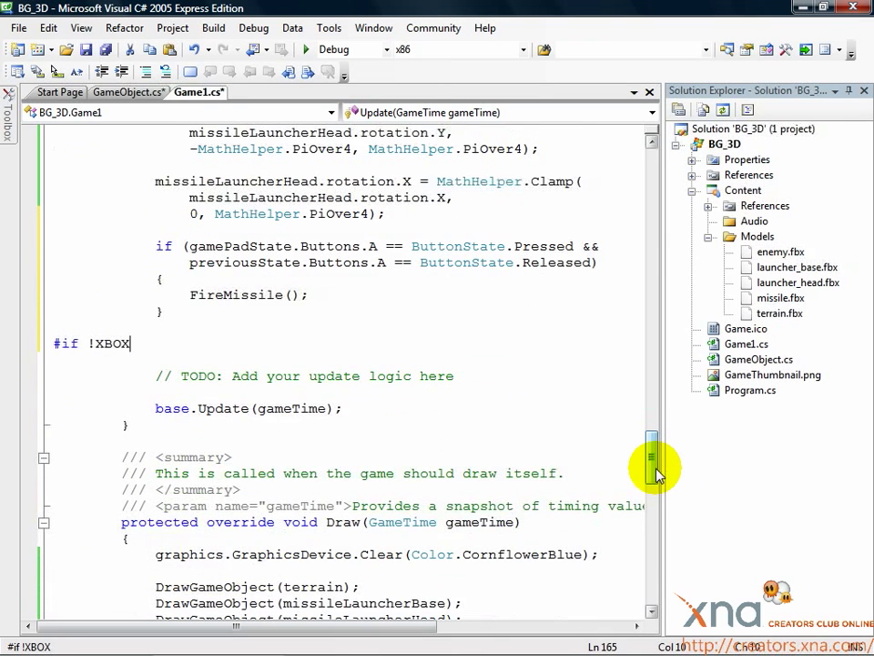
type("if")
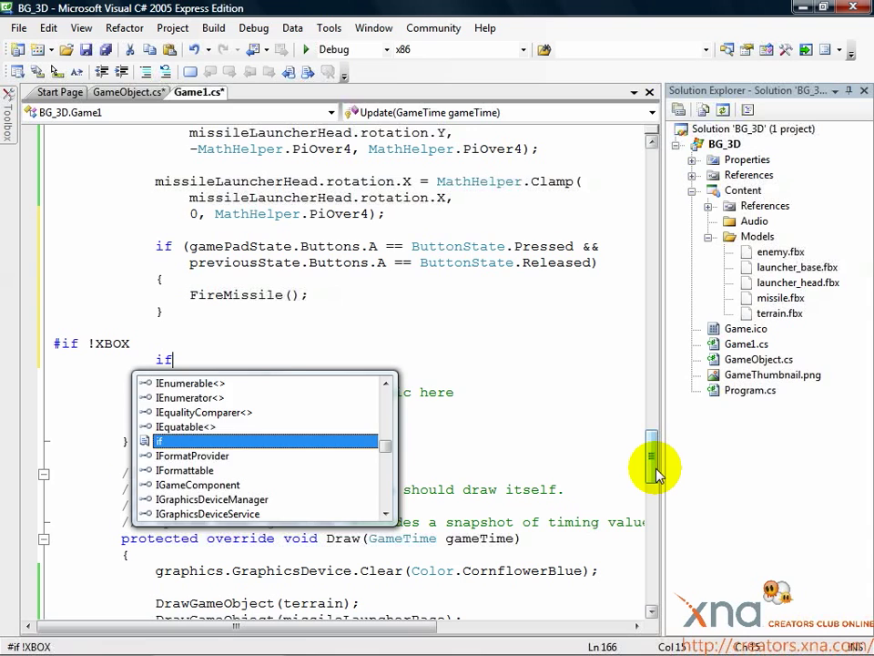
type("(keyboardState")
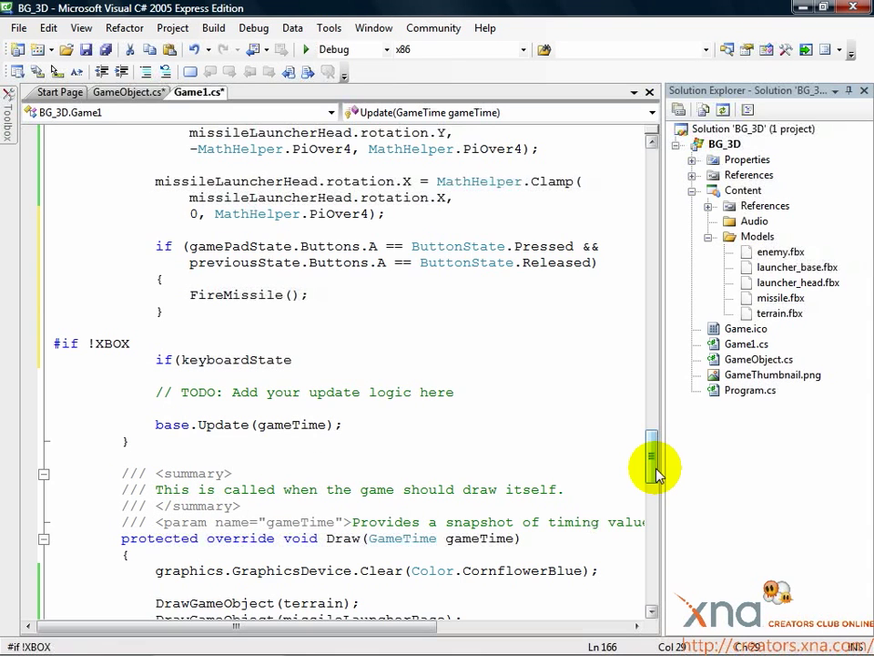
type(".IsKeyDown(Keys.Space")
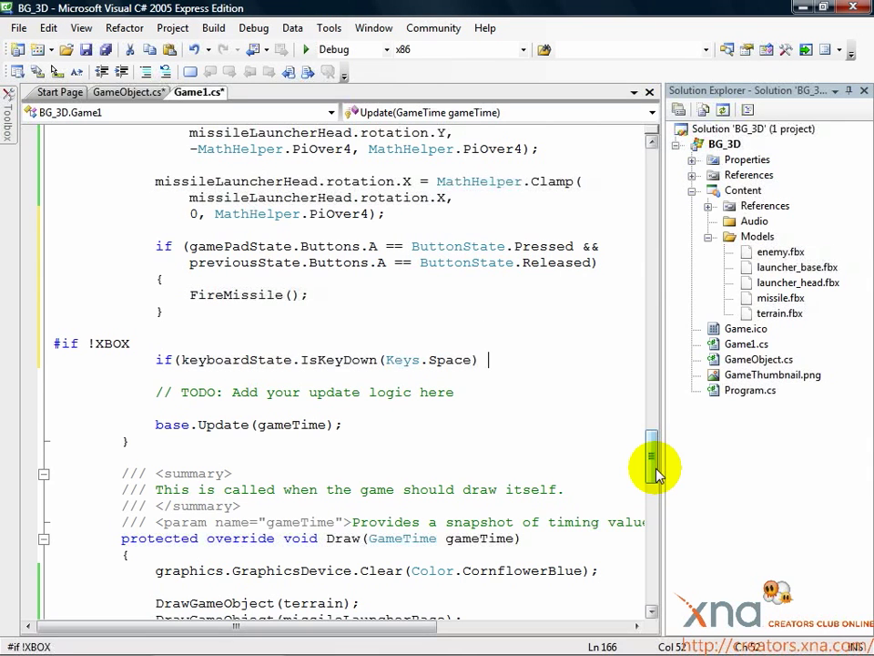
type("&&")
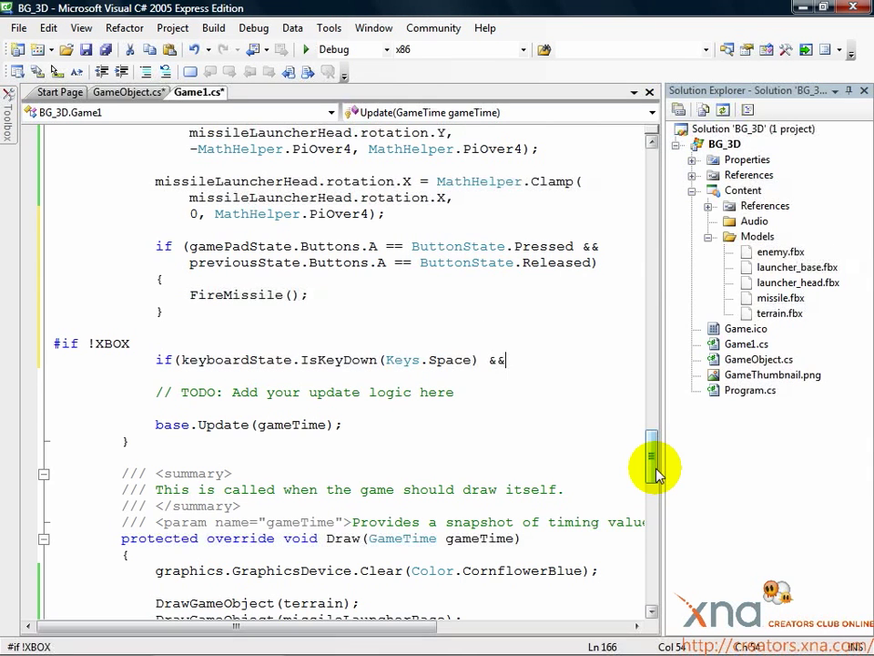
type("previousKeyboardState.IsKeyUp(k")
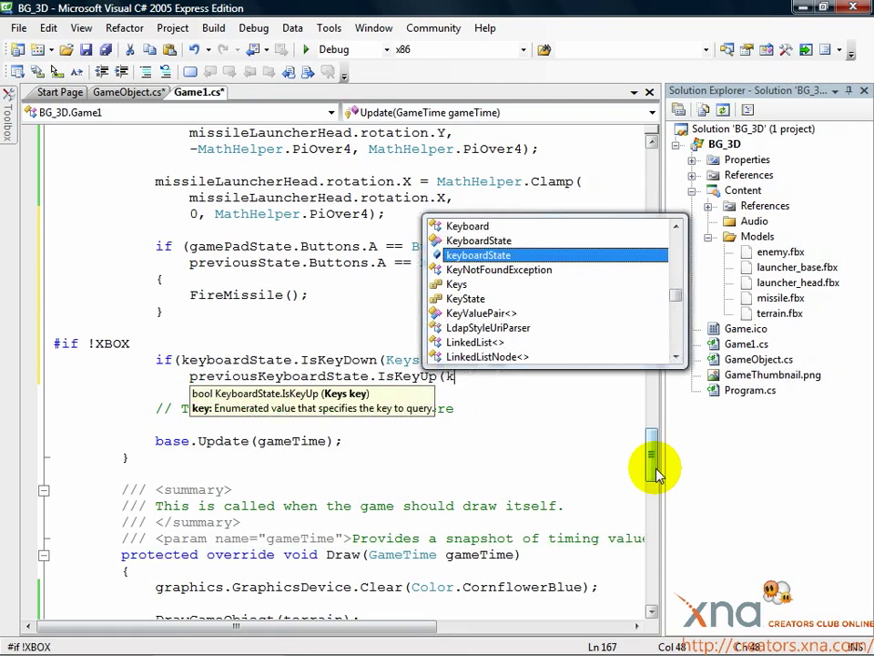
type("Space")
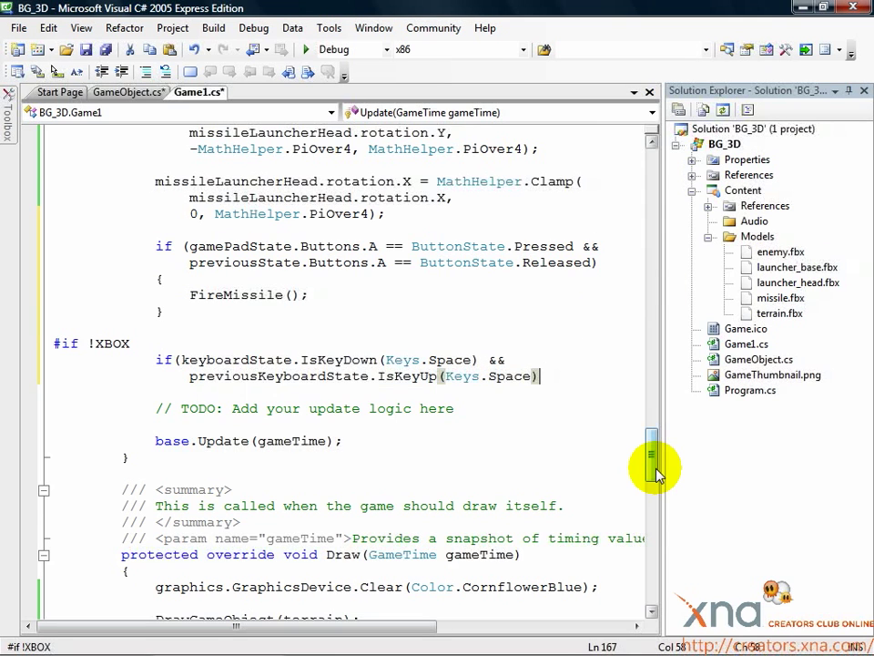
type("Fir")
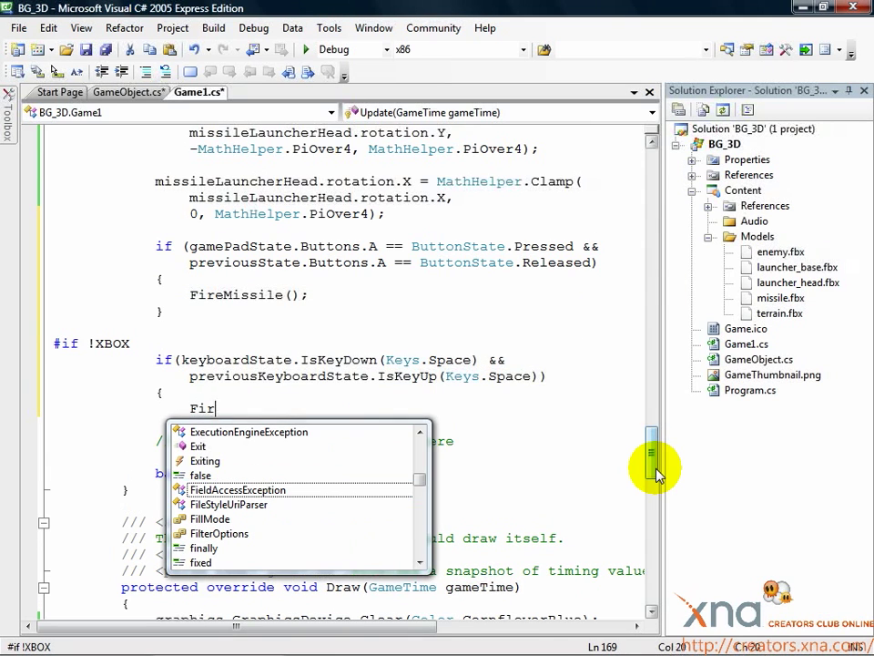
type("eMissile();")
type("#endif")
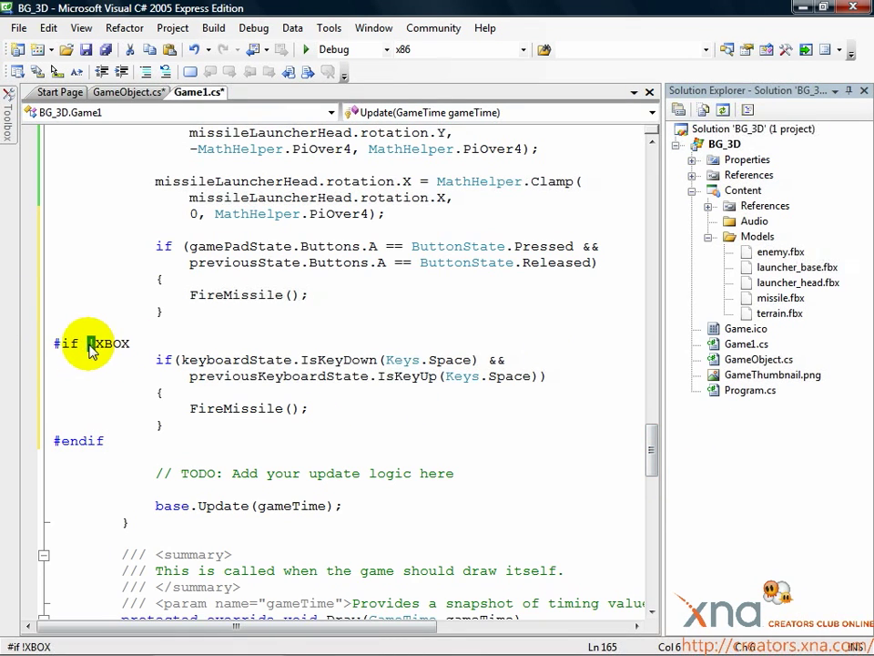
double_click(109, 343)
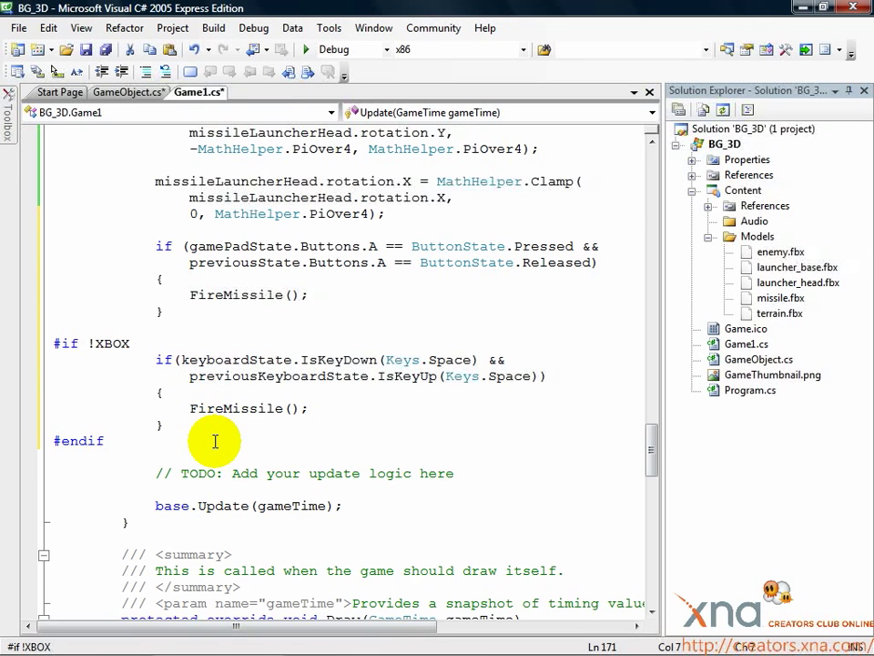
Assign previousState = gamePadState and, inside #if !XBOX, previousKeyboardState = keyboardState
type("previousState =")
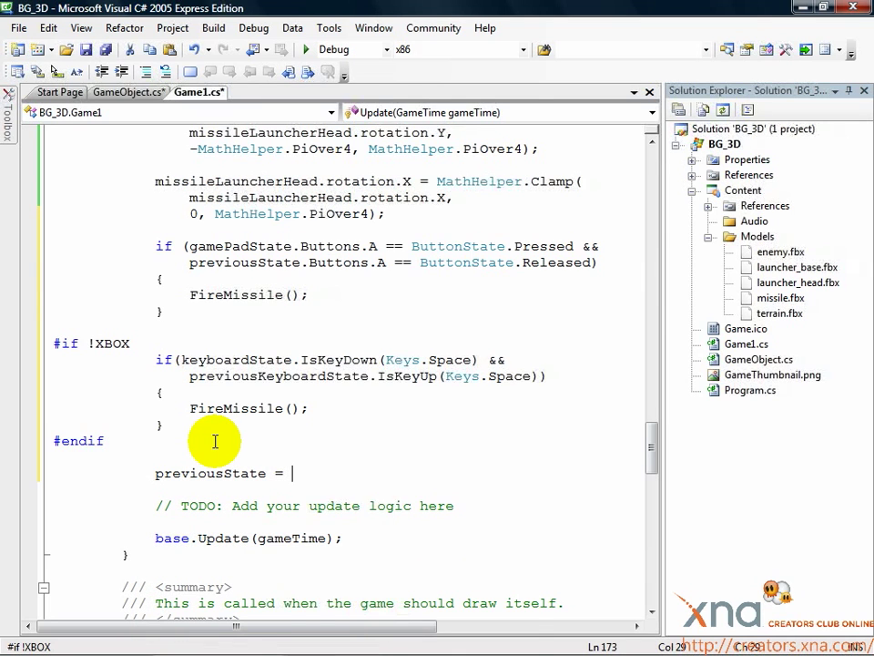
type("gamepadst")
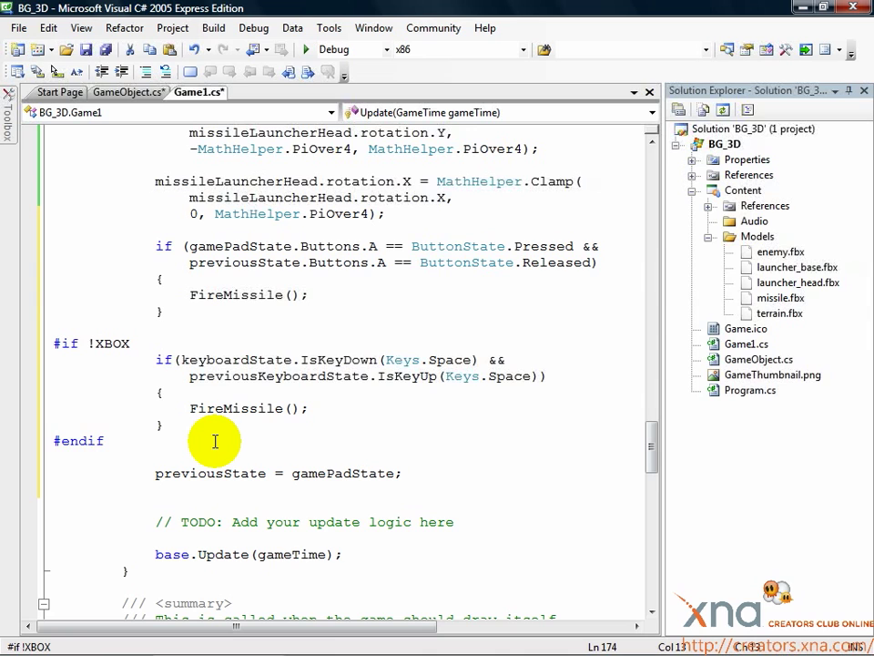
type("#if !XBOX")
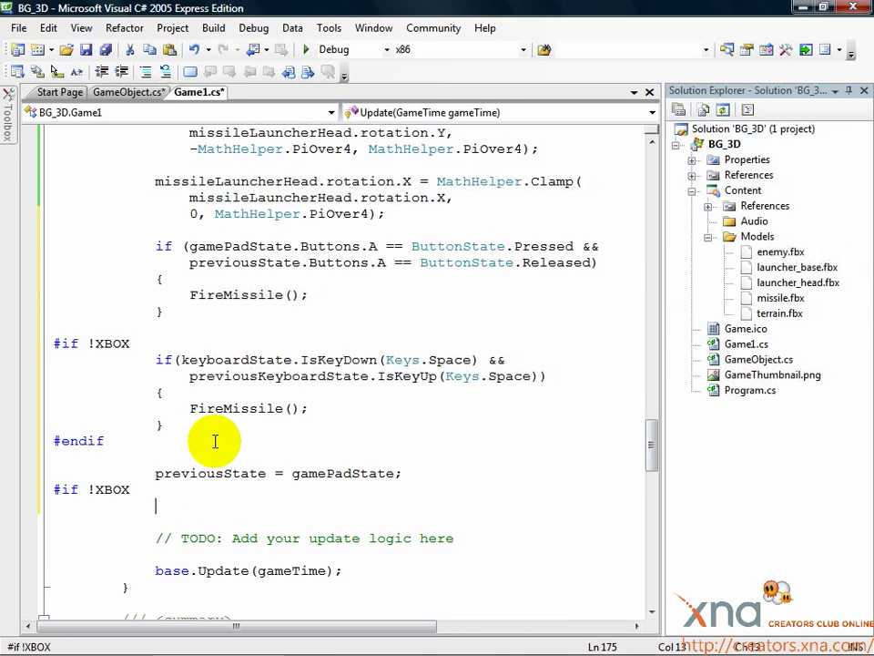
type("previousKey")
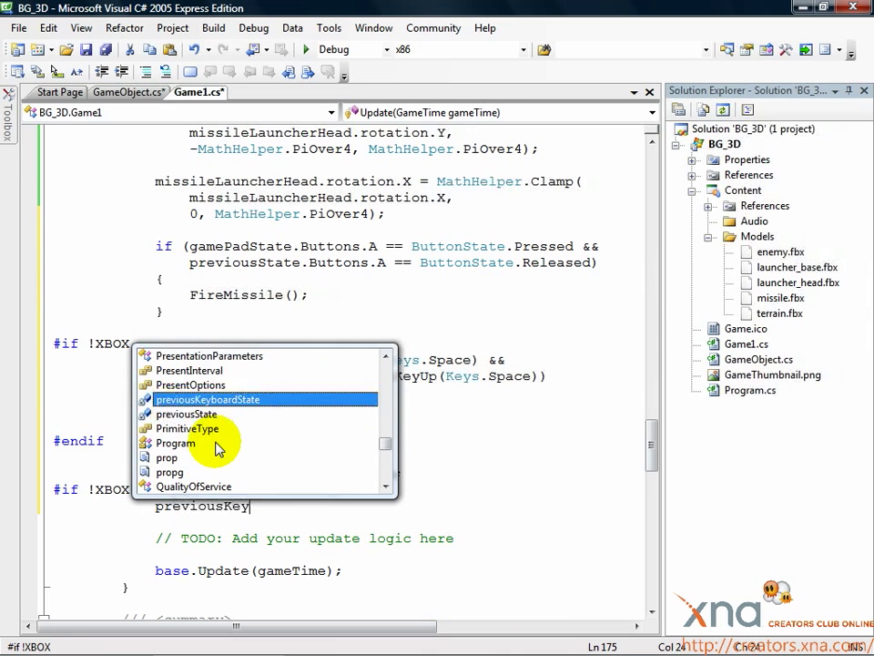
type("keyboardState;")
type("#")
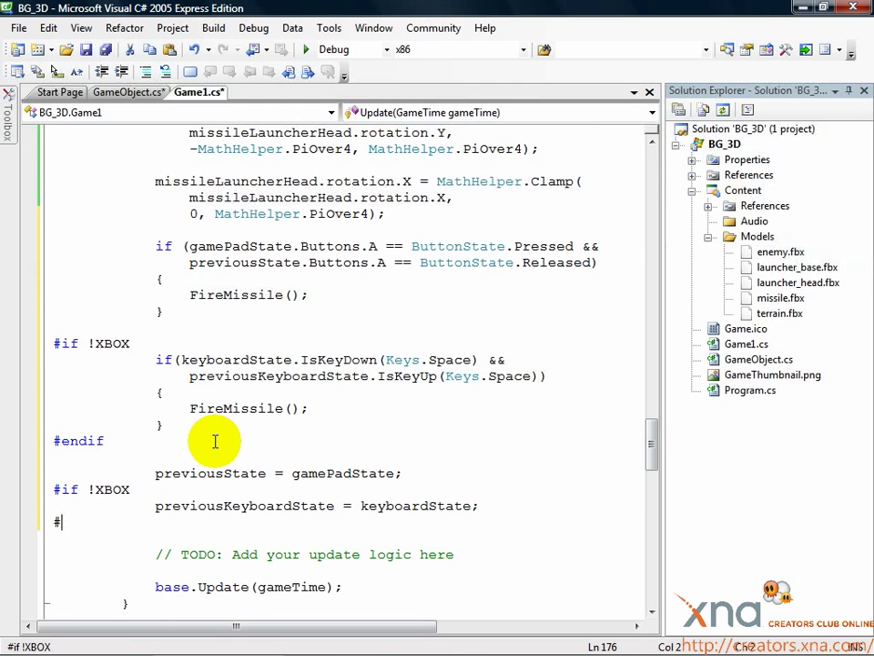
type("endif")
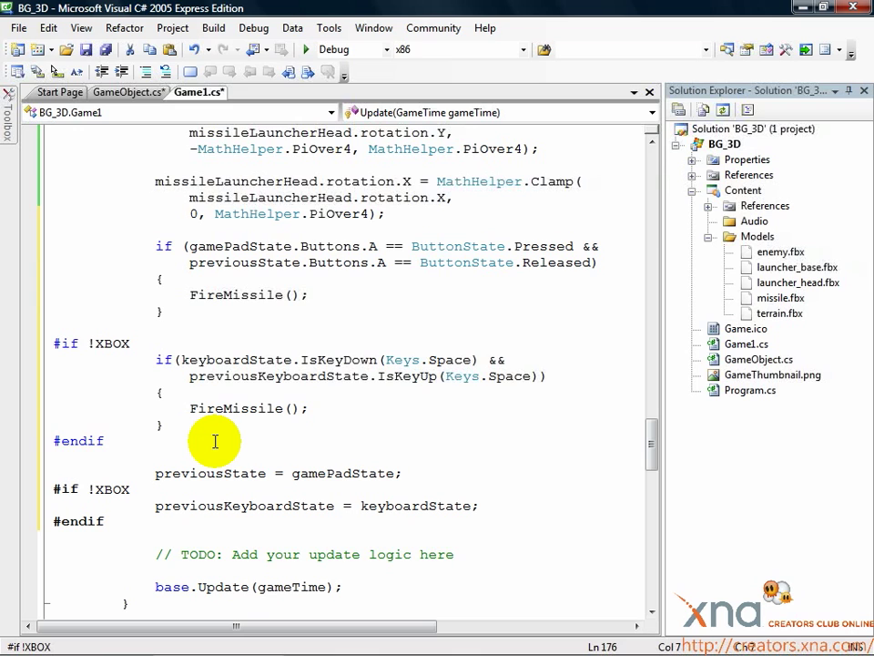
mouse_move(224, 446)
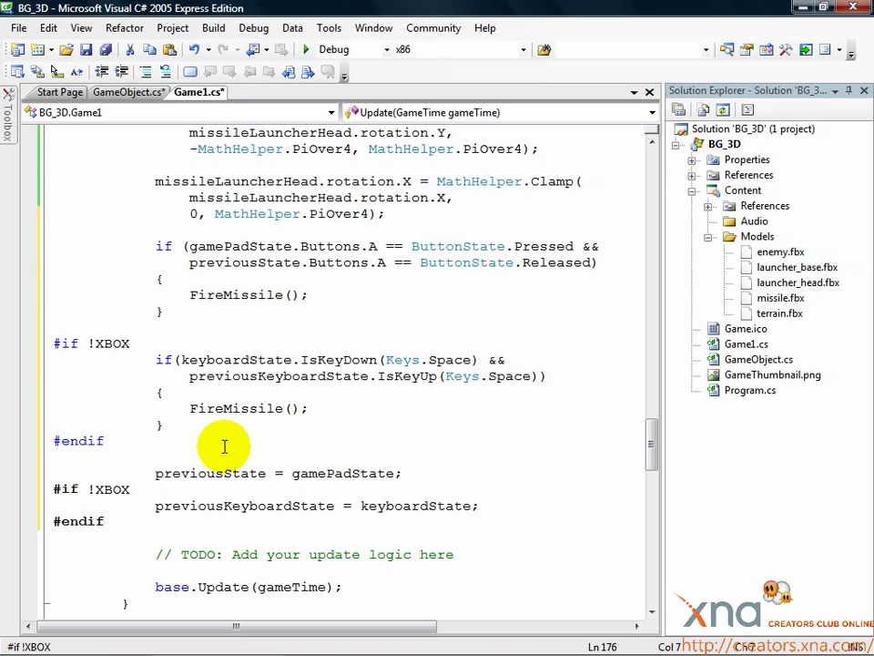
double_click(344, 473)
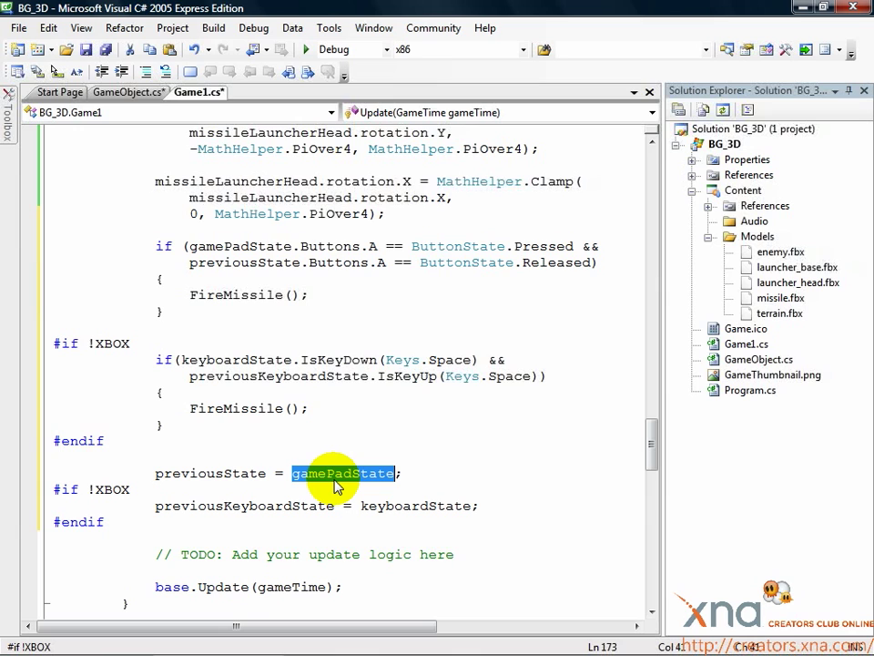
double_click(236, 408)
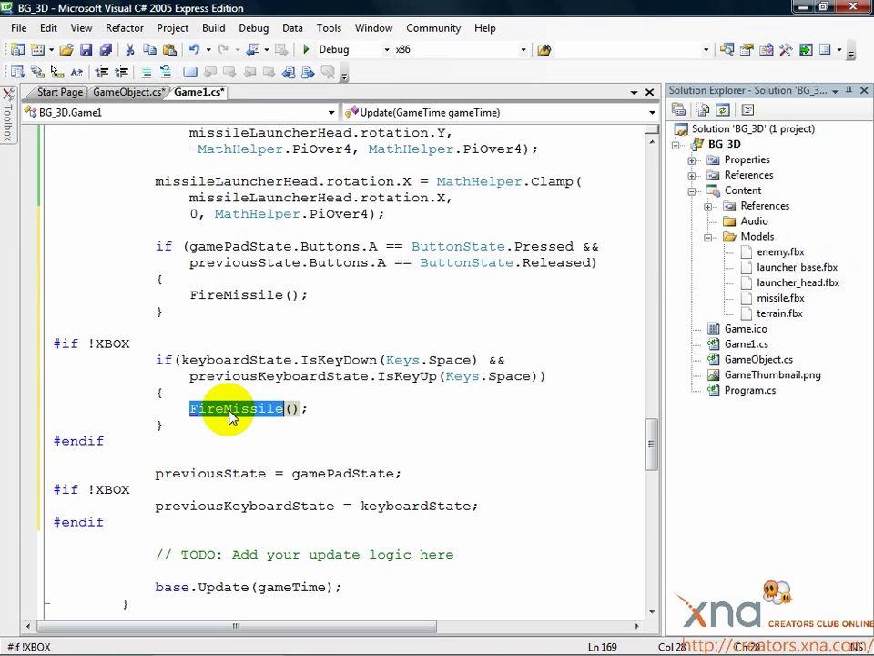
mouse_move(402, 407)
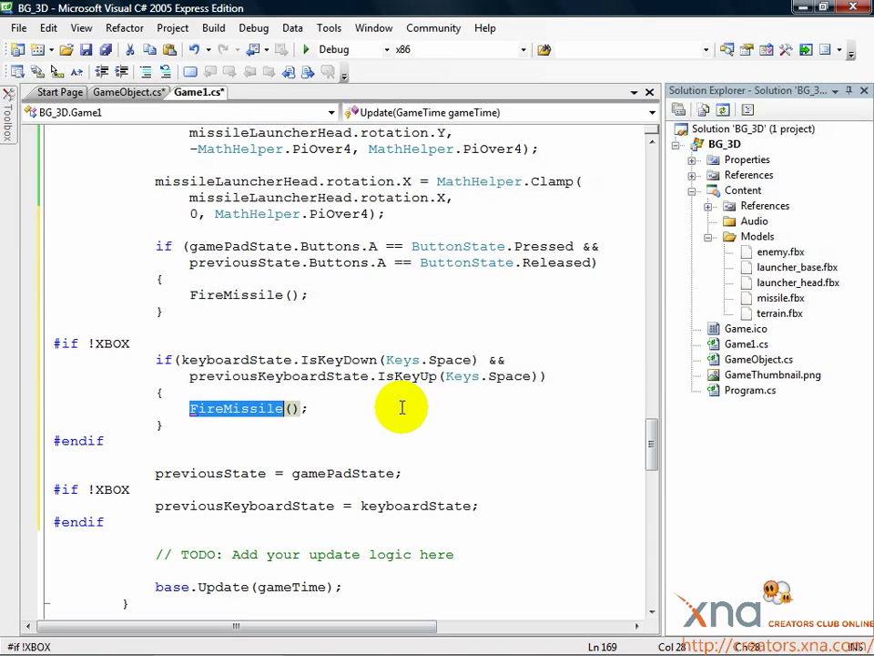